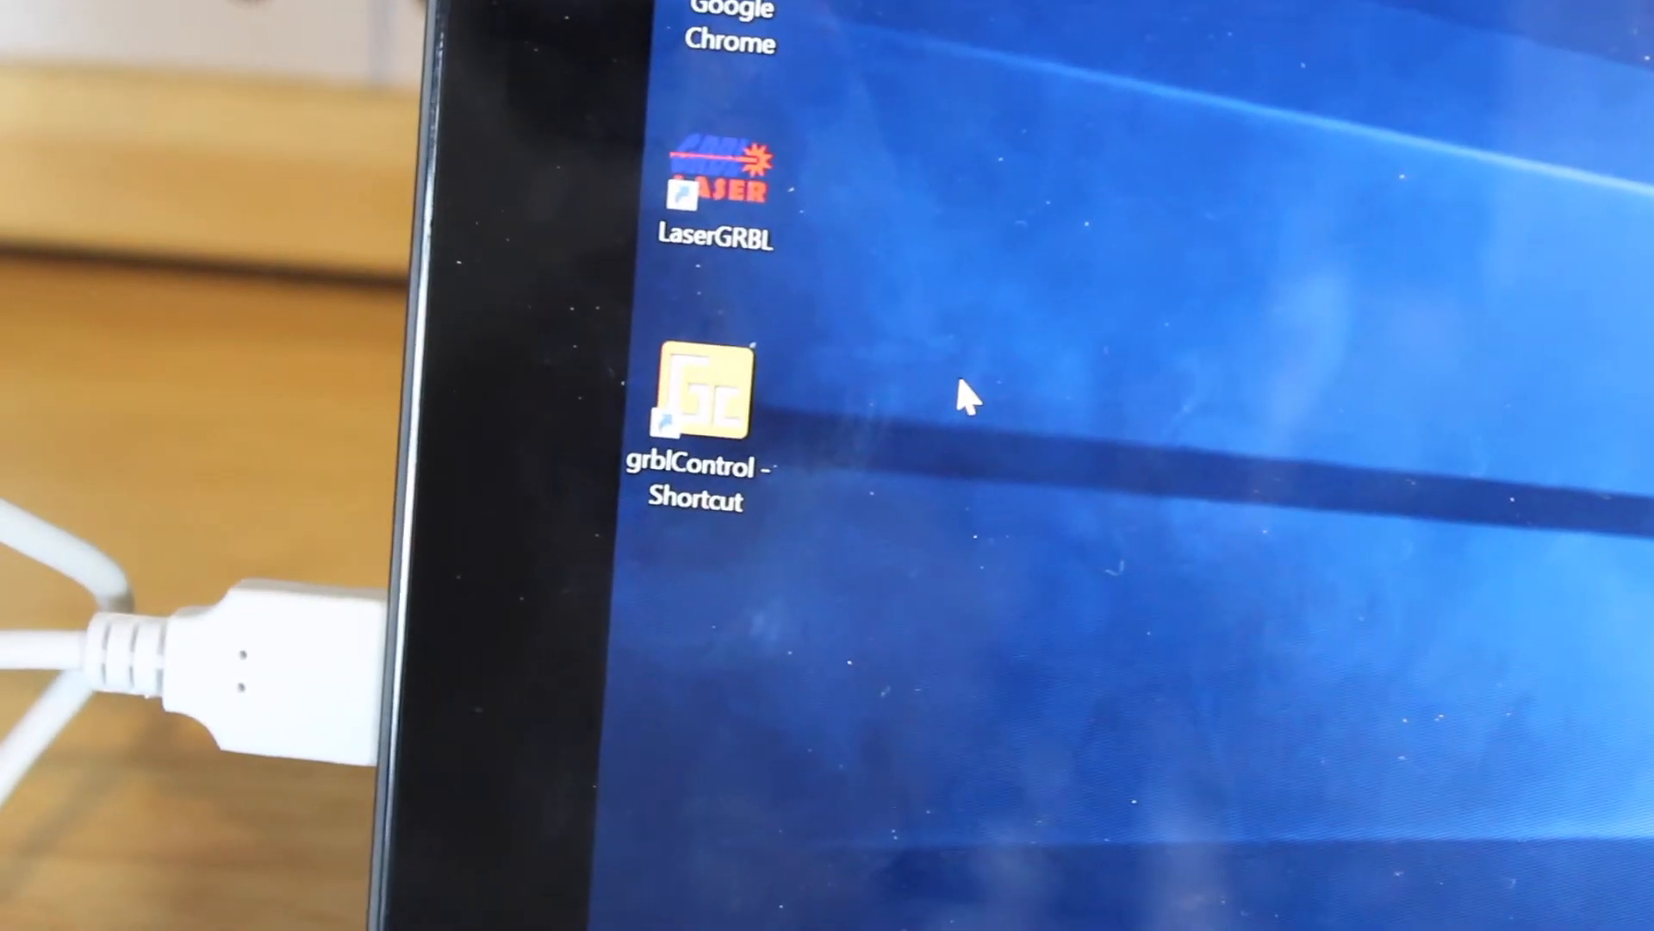
# Launch grblControl from its desktop shortcut
pyautogui.click(701, 412)
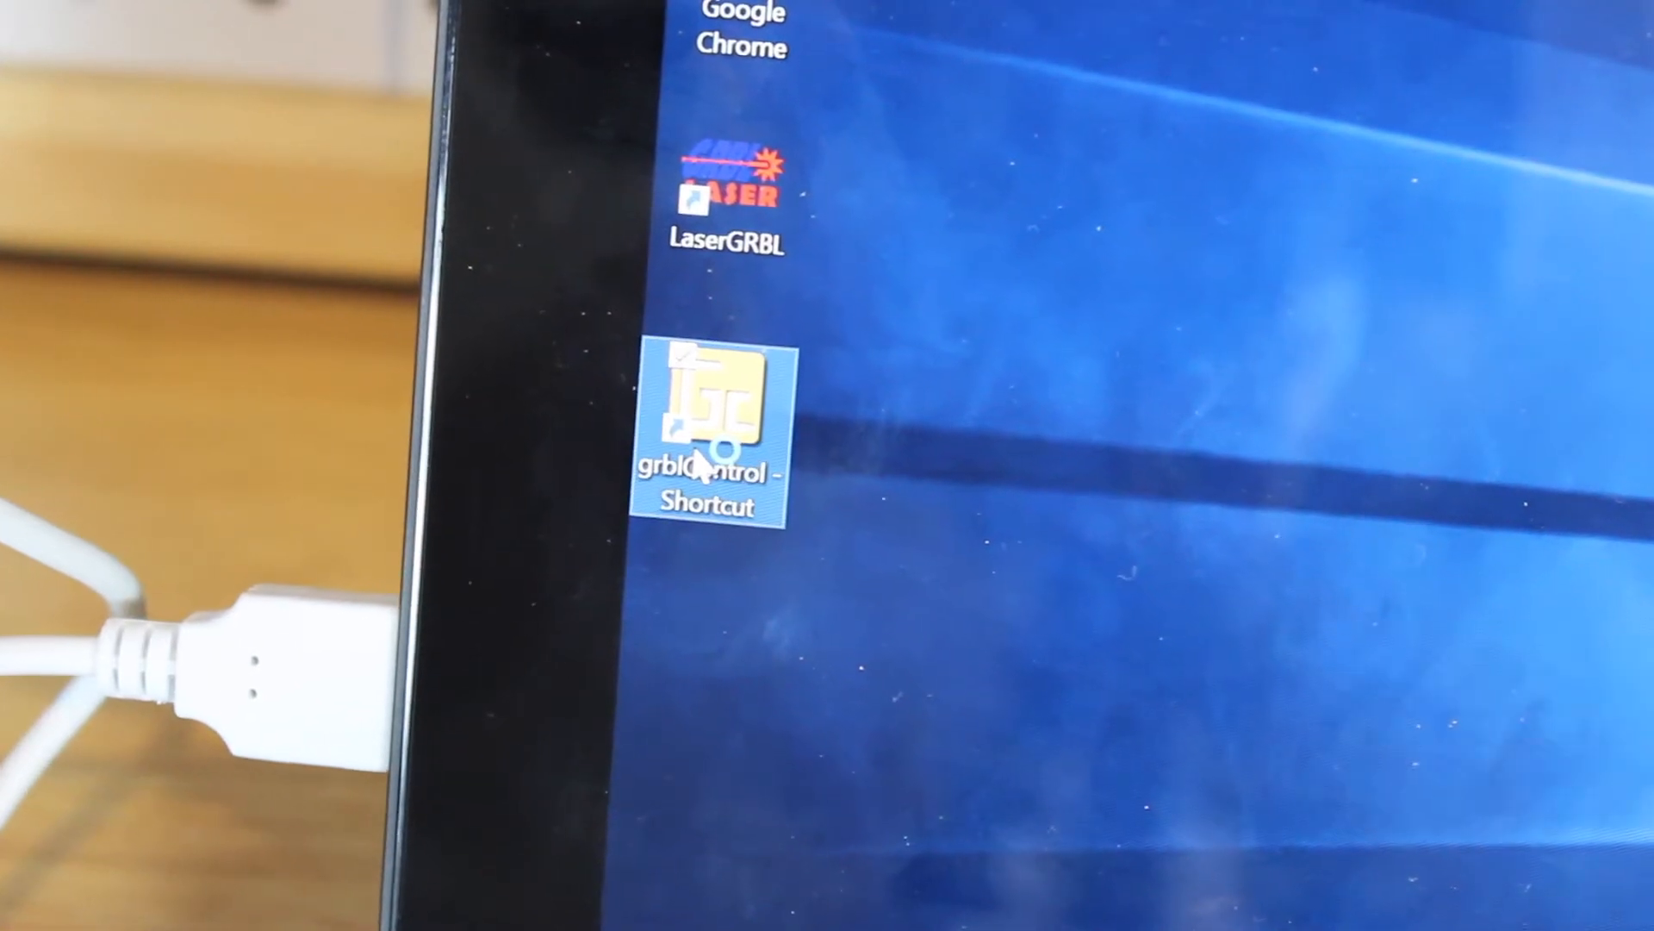
pyautogui.moveTo(713, 422)
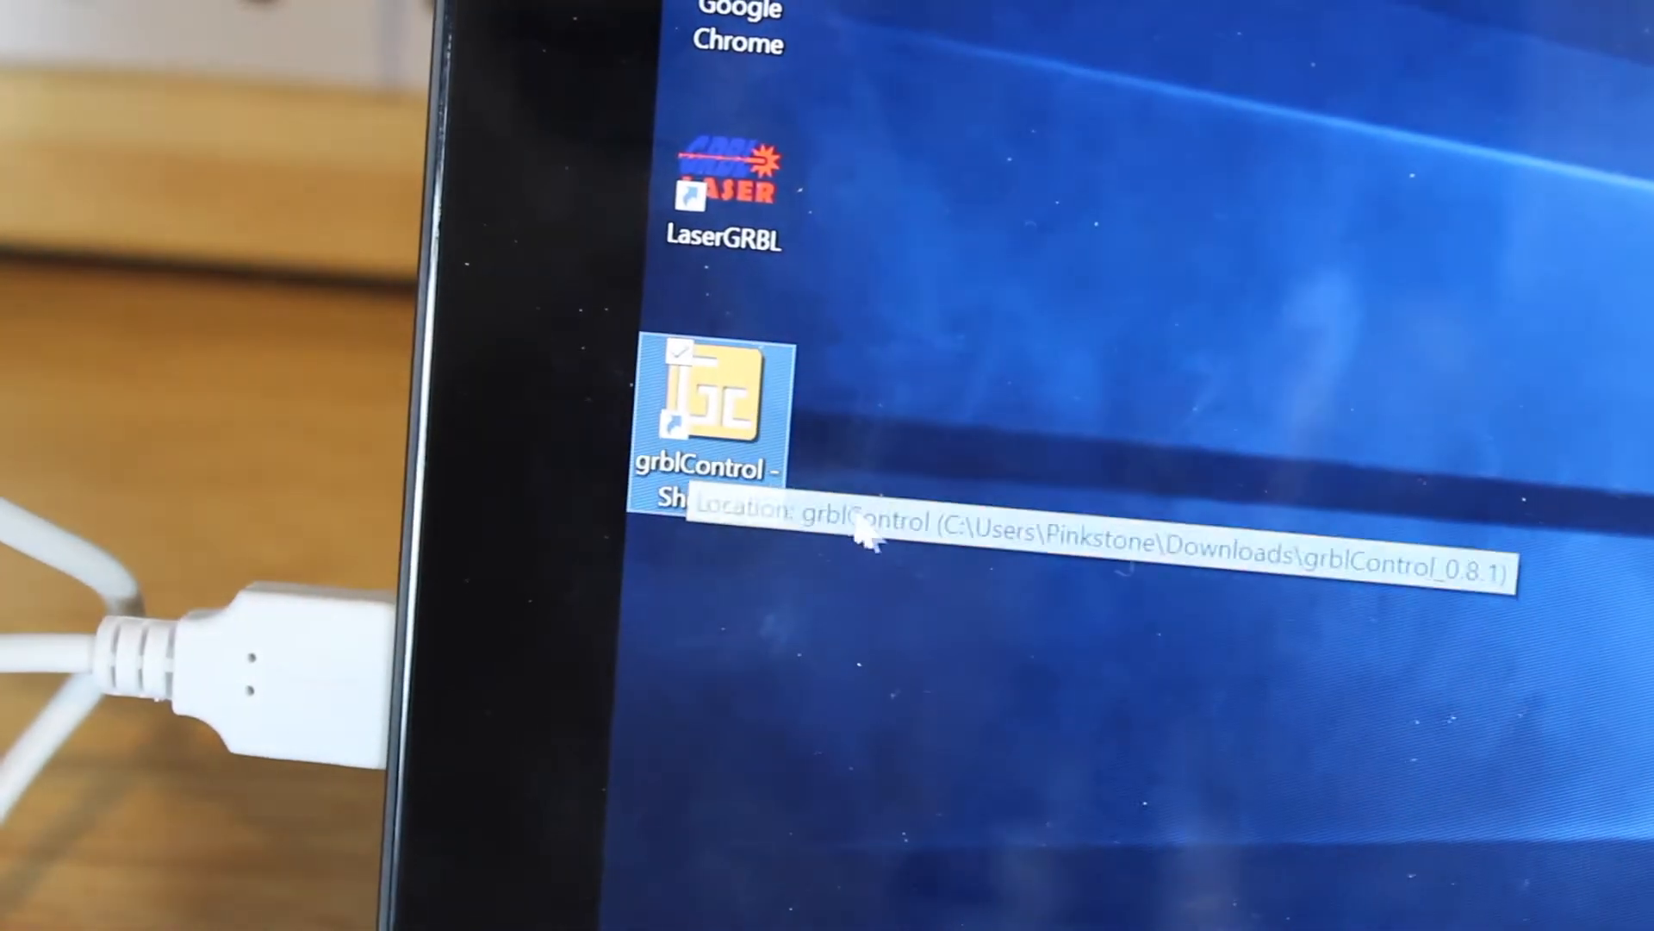
pyautogui.doubleClick(718, 406)
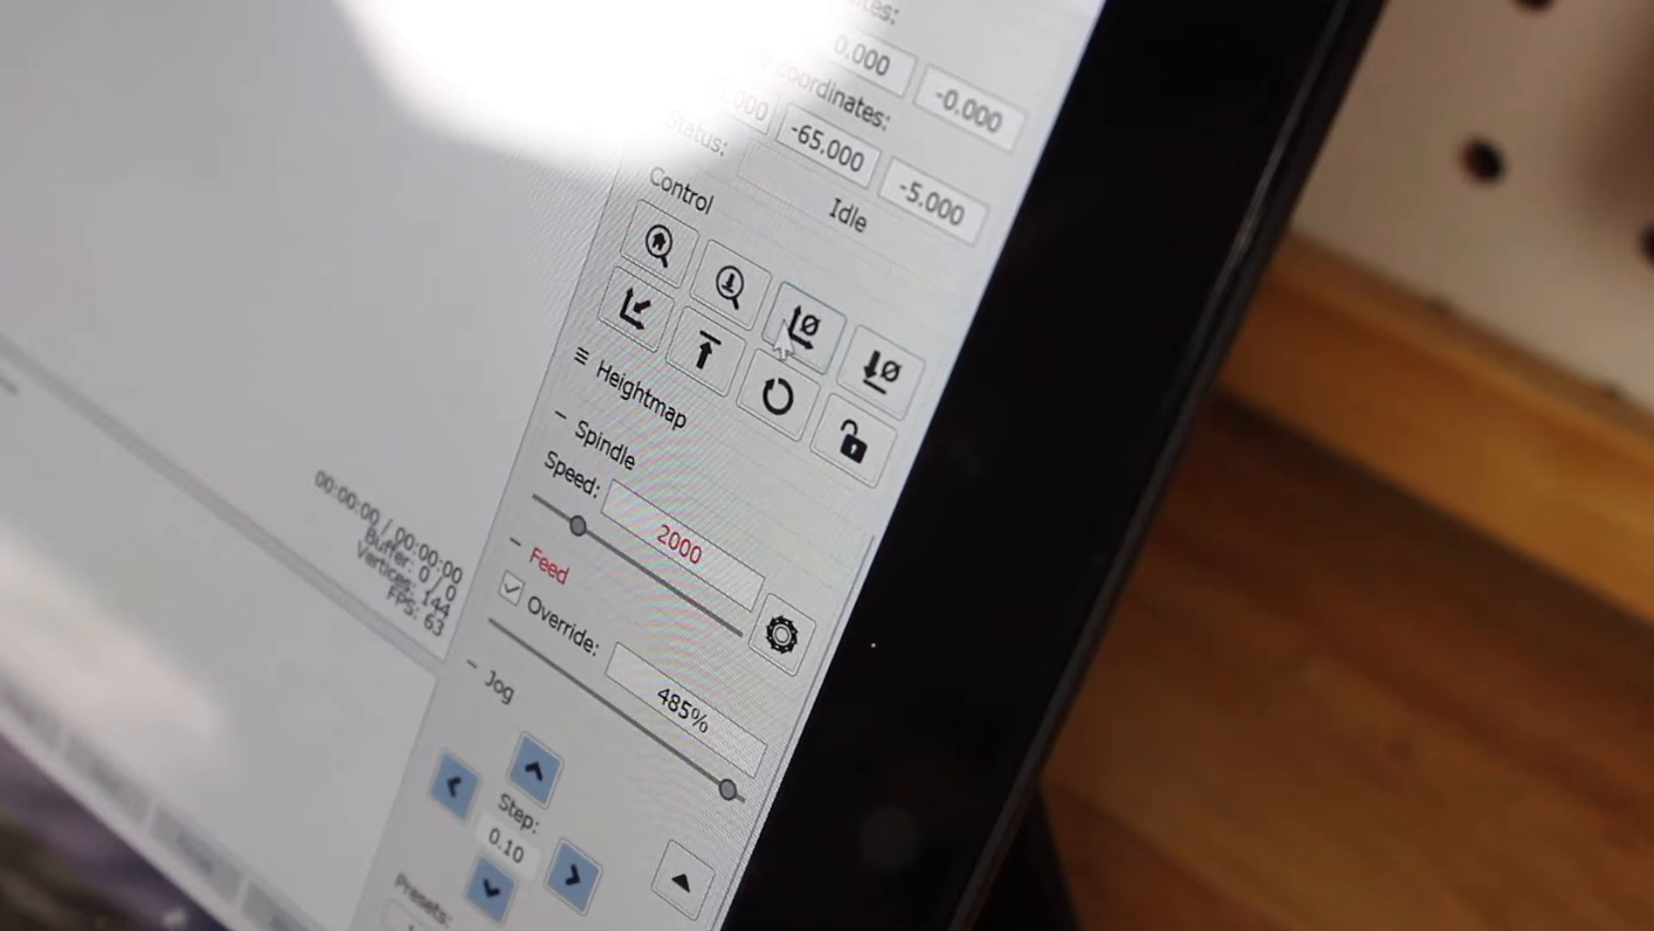
pyautogui.moveTo(796, 321)
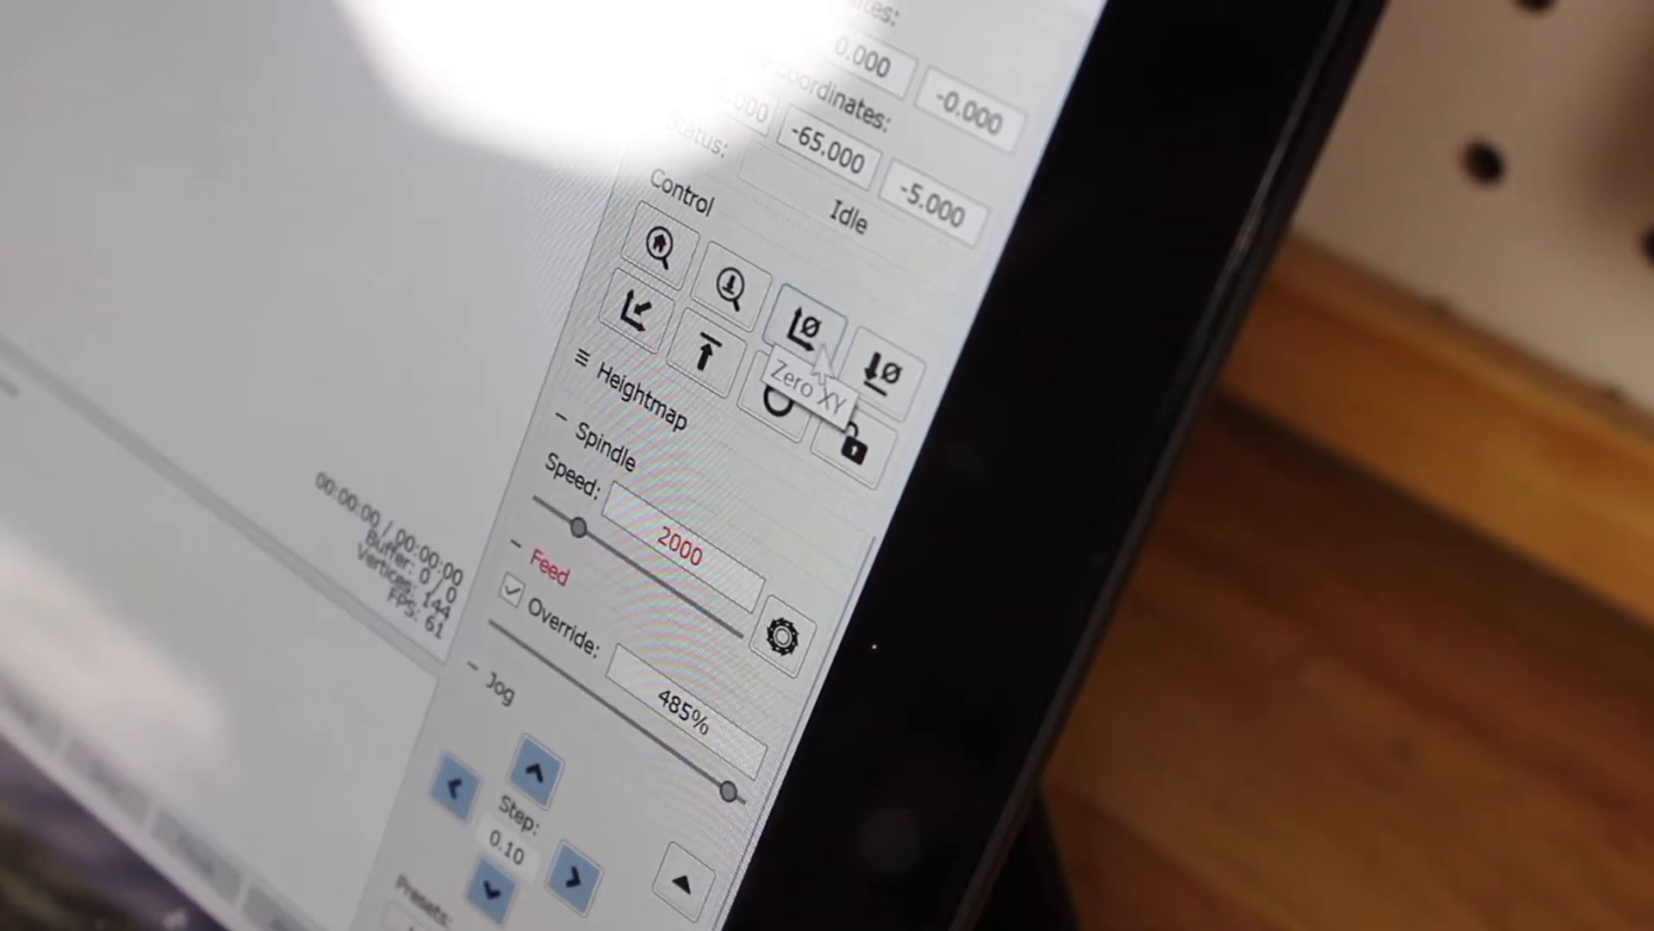
pyautogui.moveTo(879, 358)
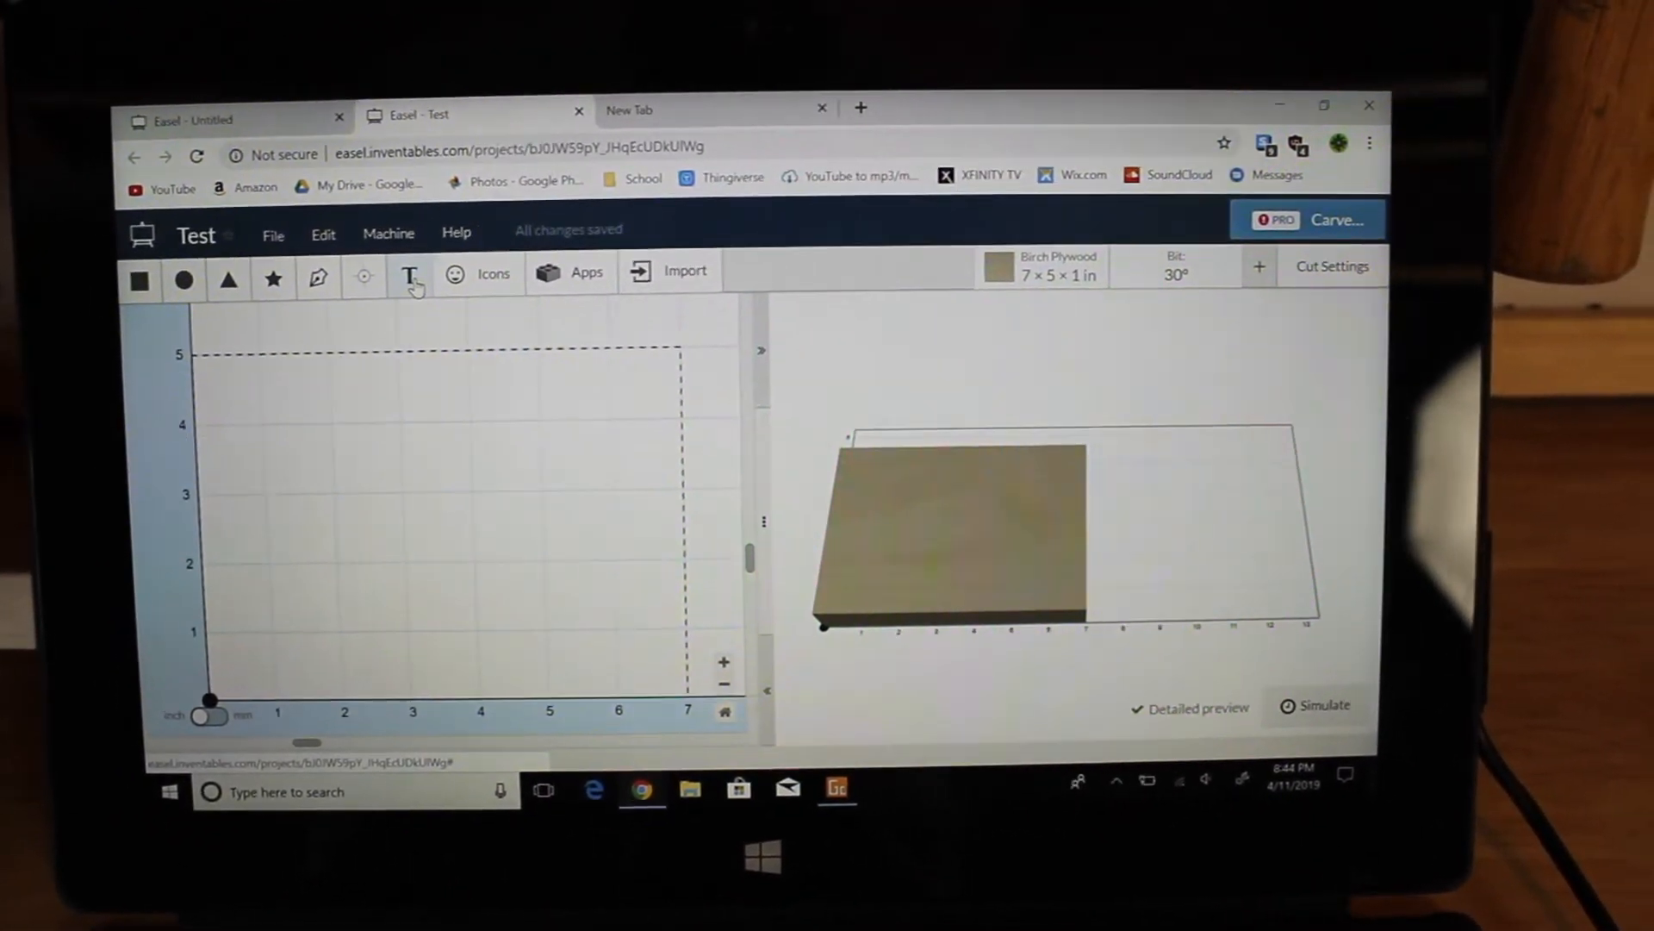
# Start adding the '3D NOW' text to the plywood design
pyautogui.click(410, 274)
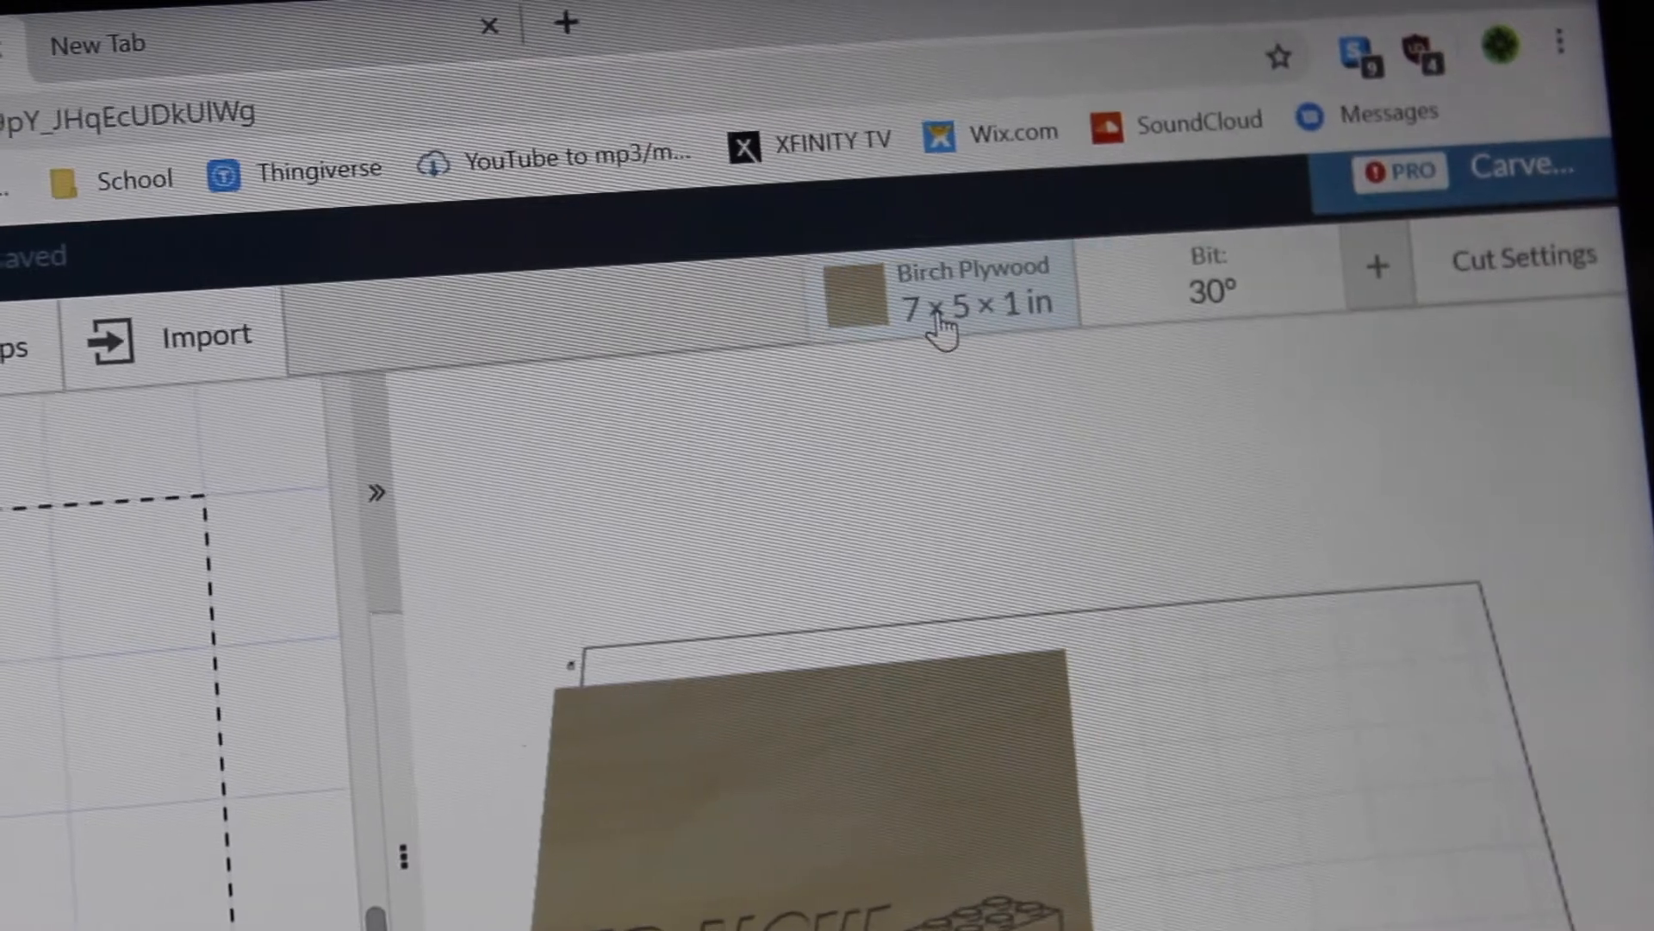
pyautogui.click(939, 305)
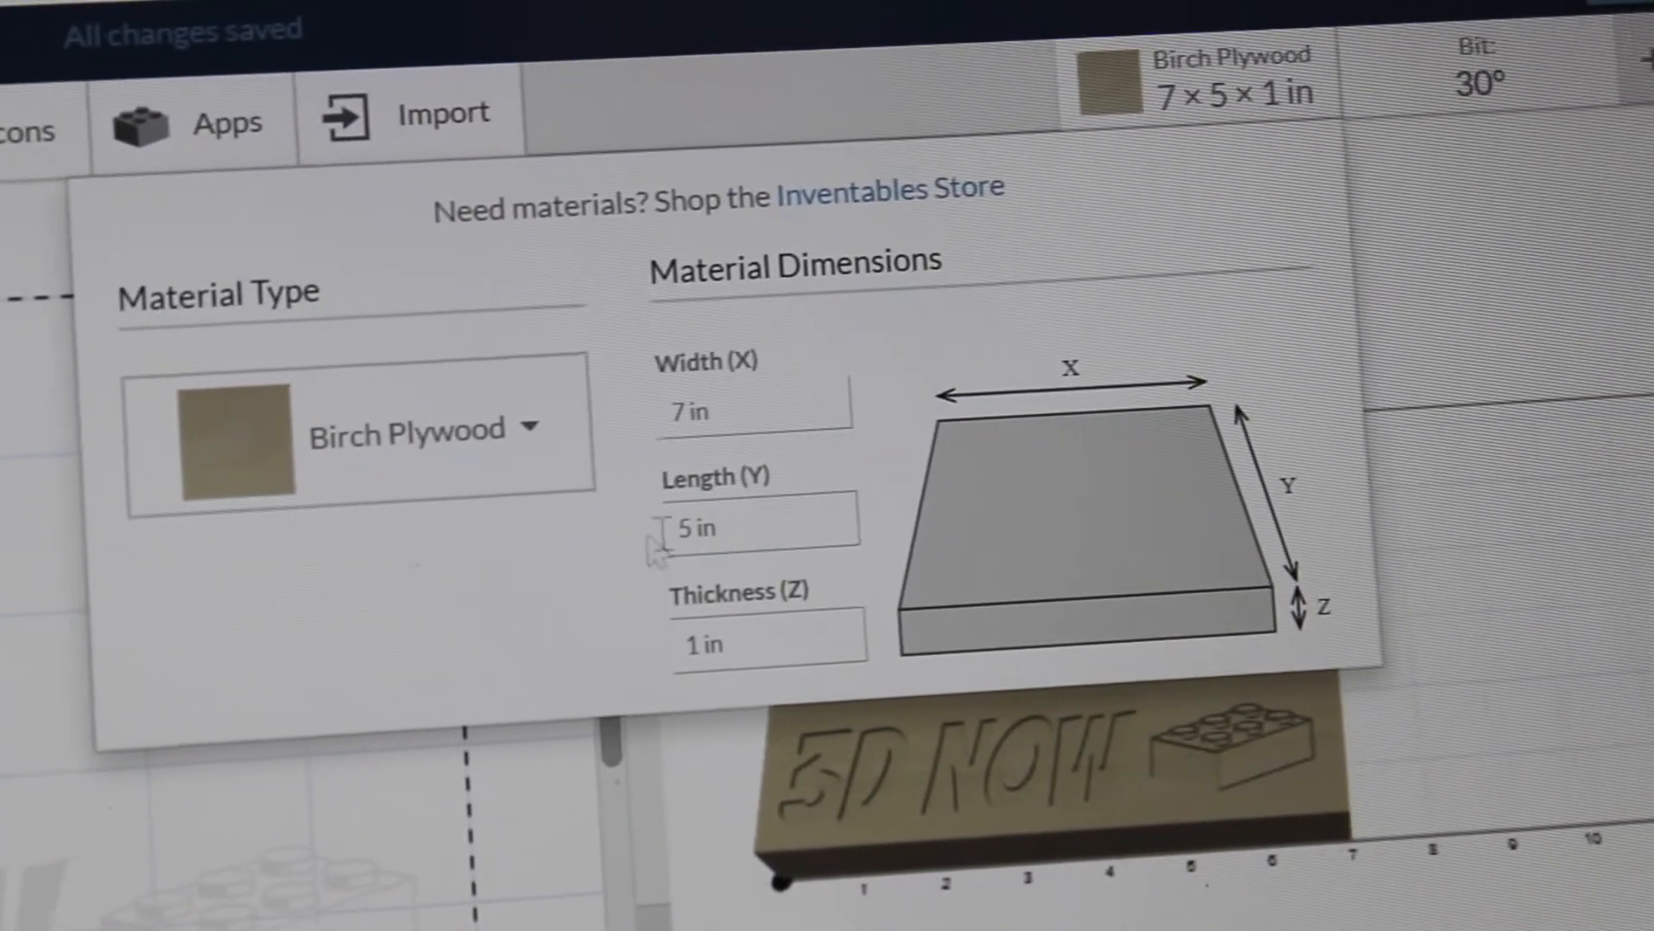
pyautogui.click(380, 432)
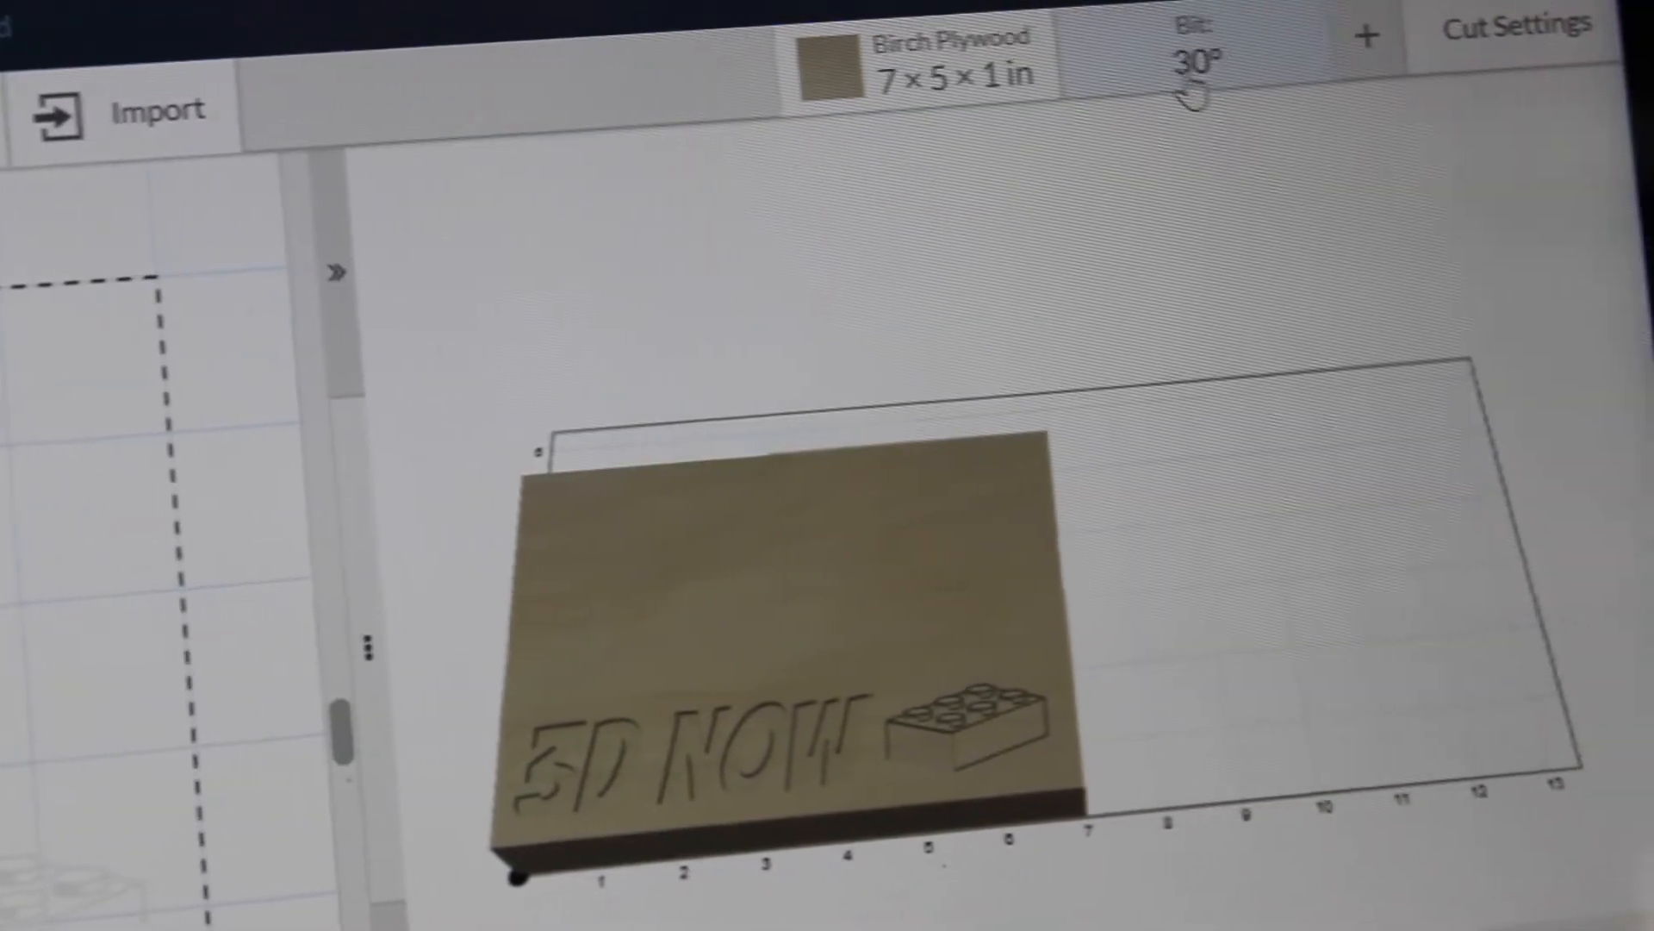
pyautogui.click(1197, 58)
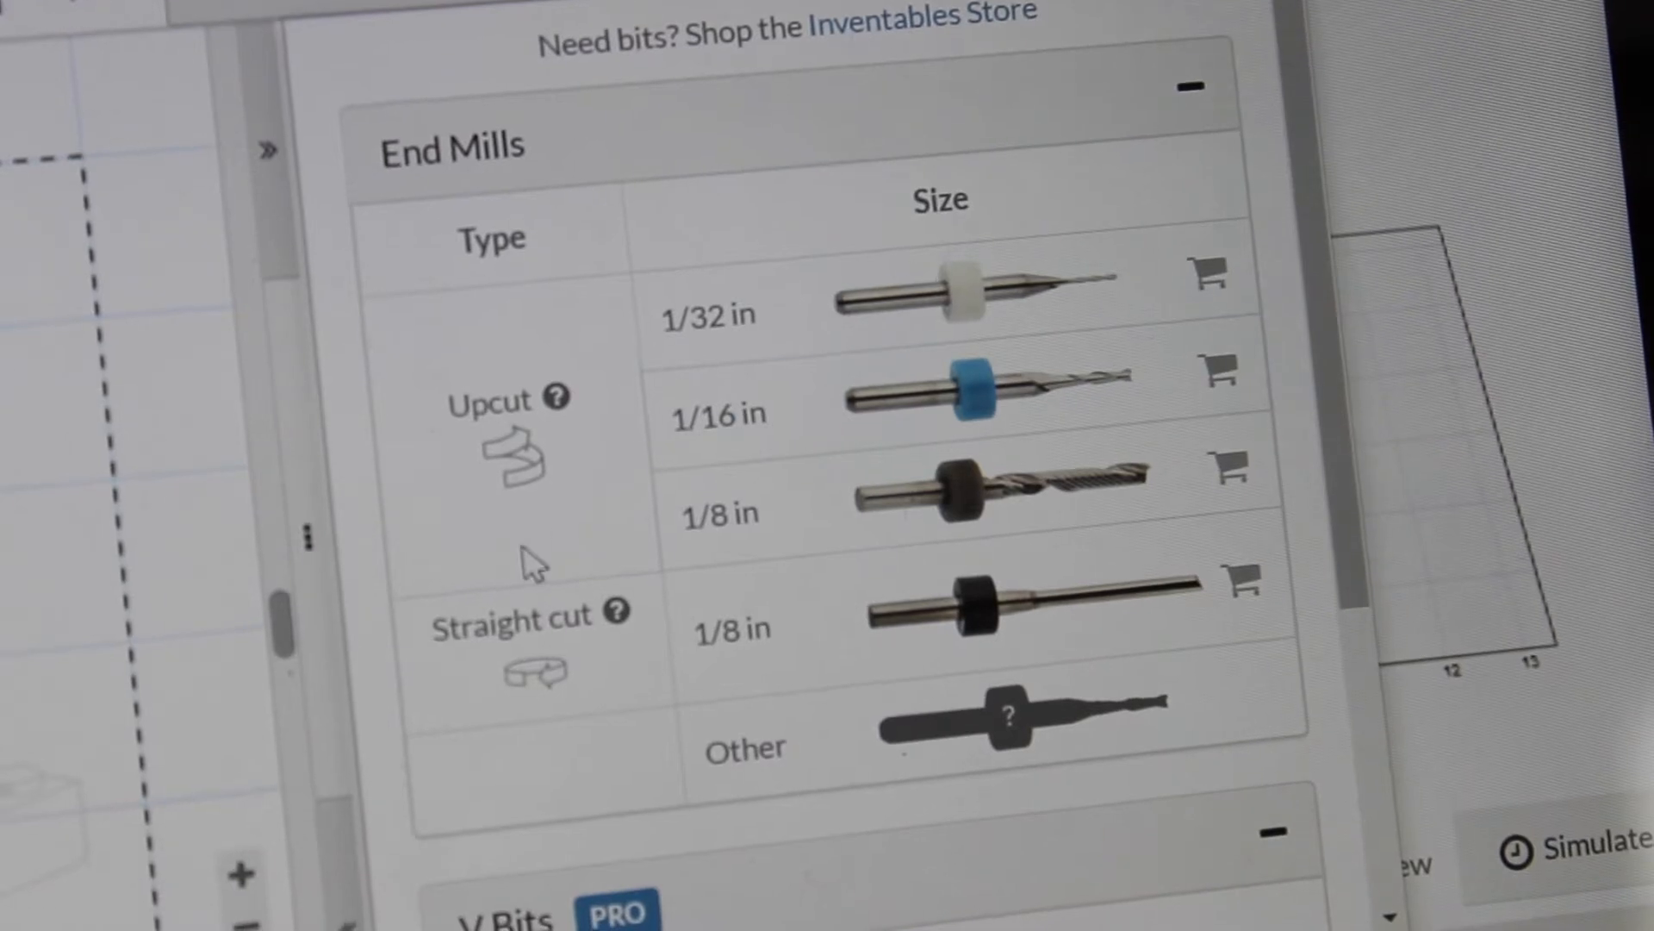
pyautogui.scroll(-3)
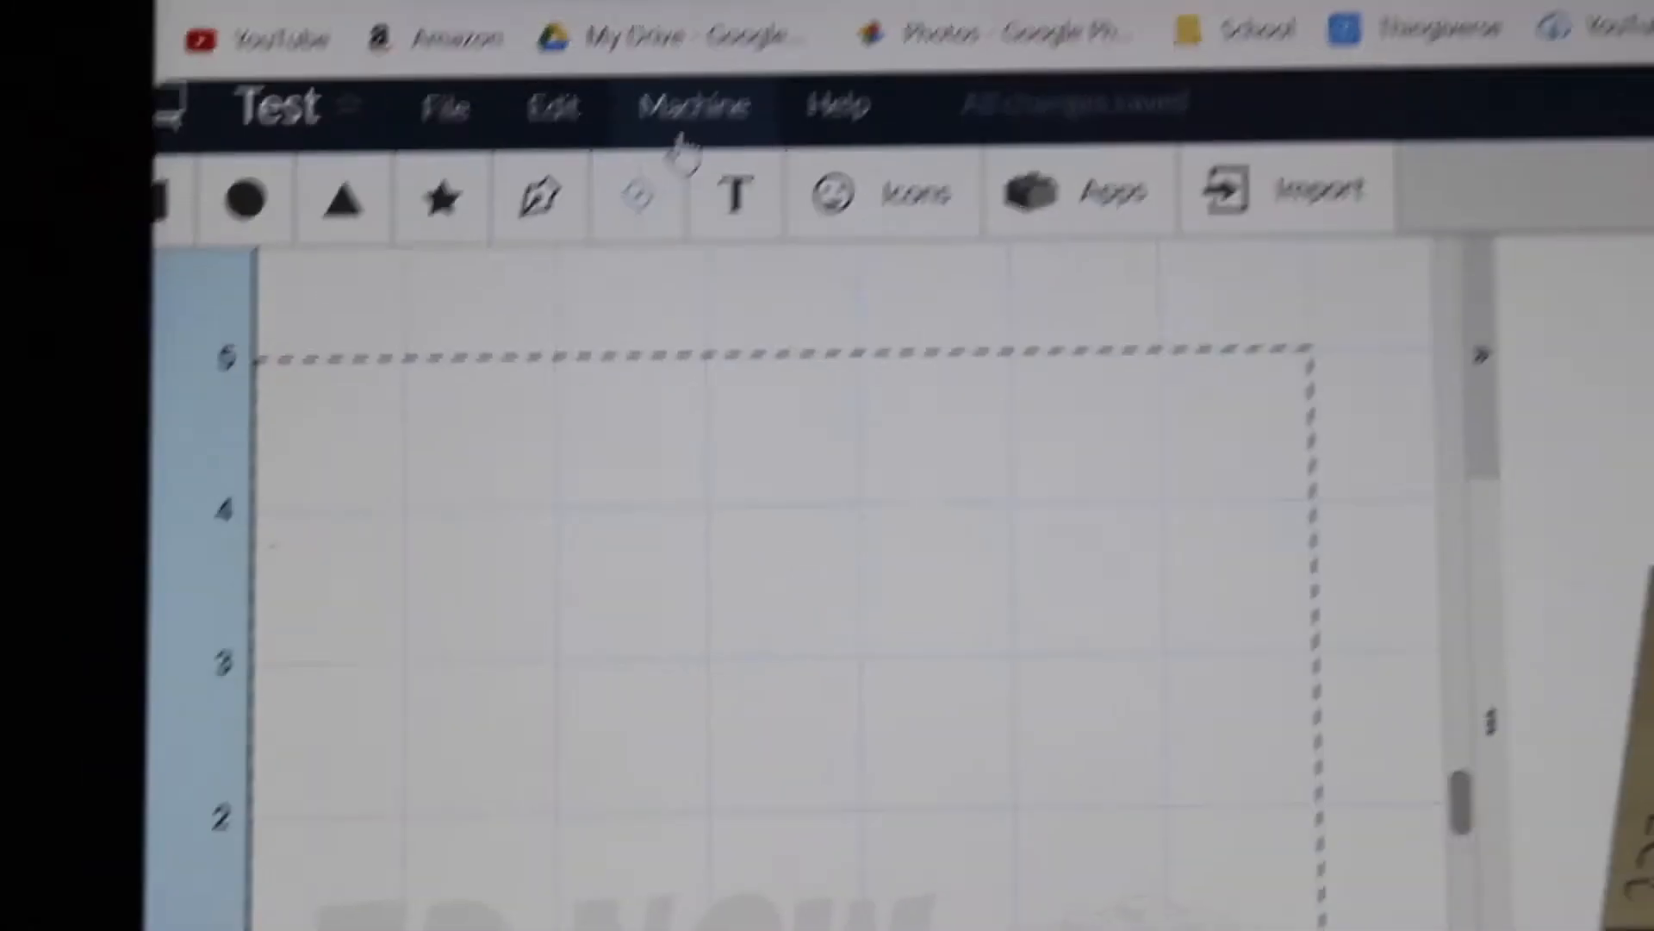
# Generate the g-code from the Machine advanced settings and export it to a file
pyautogui.click(691, 104)
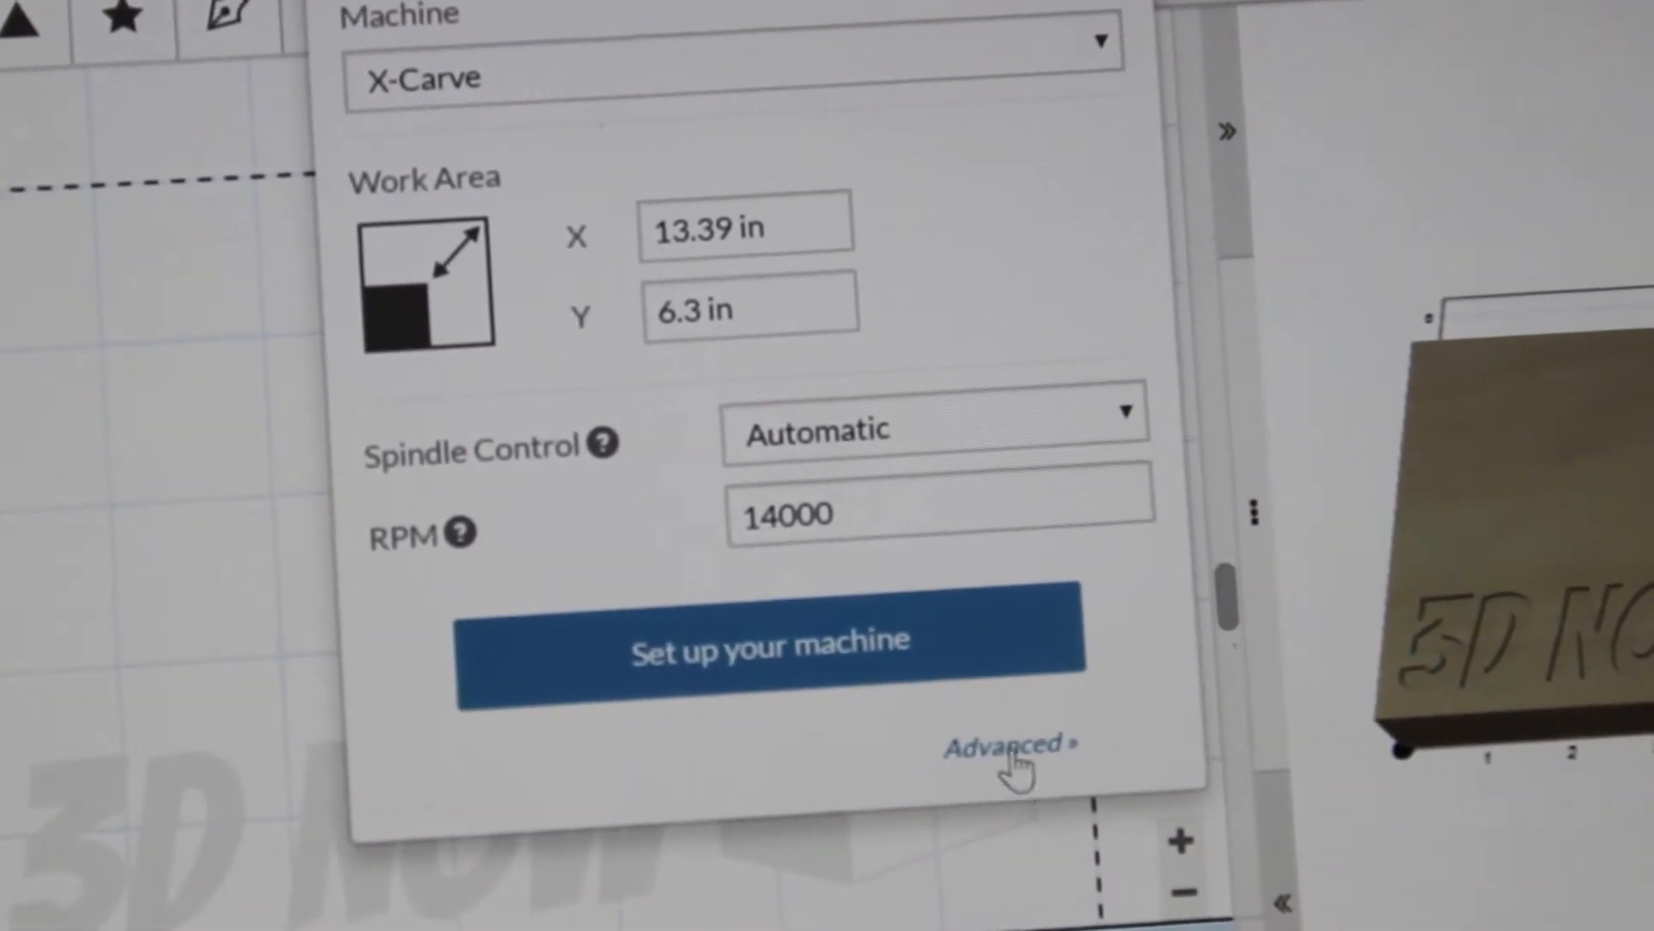
pyautogui.click(1005, 743)
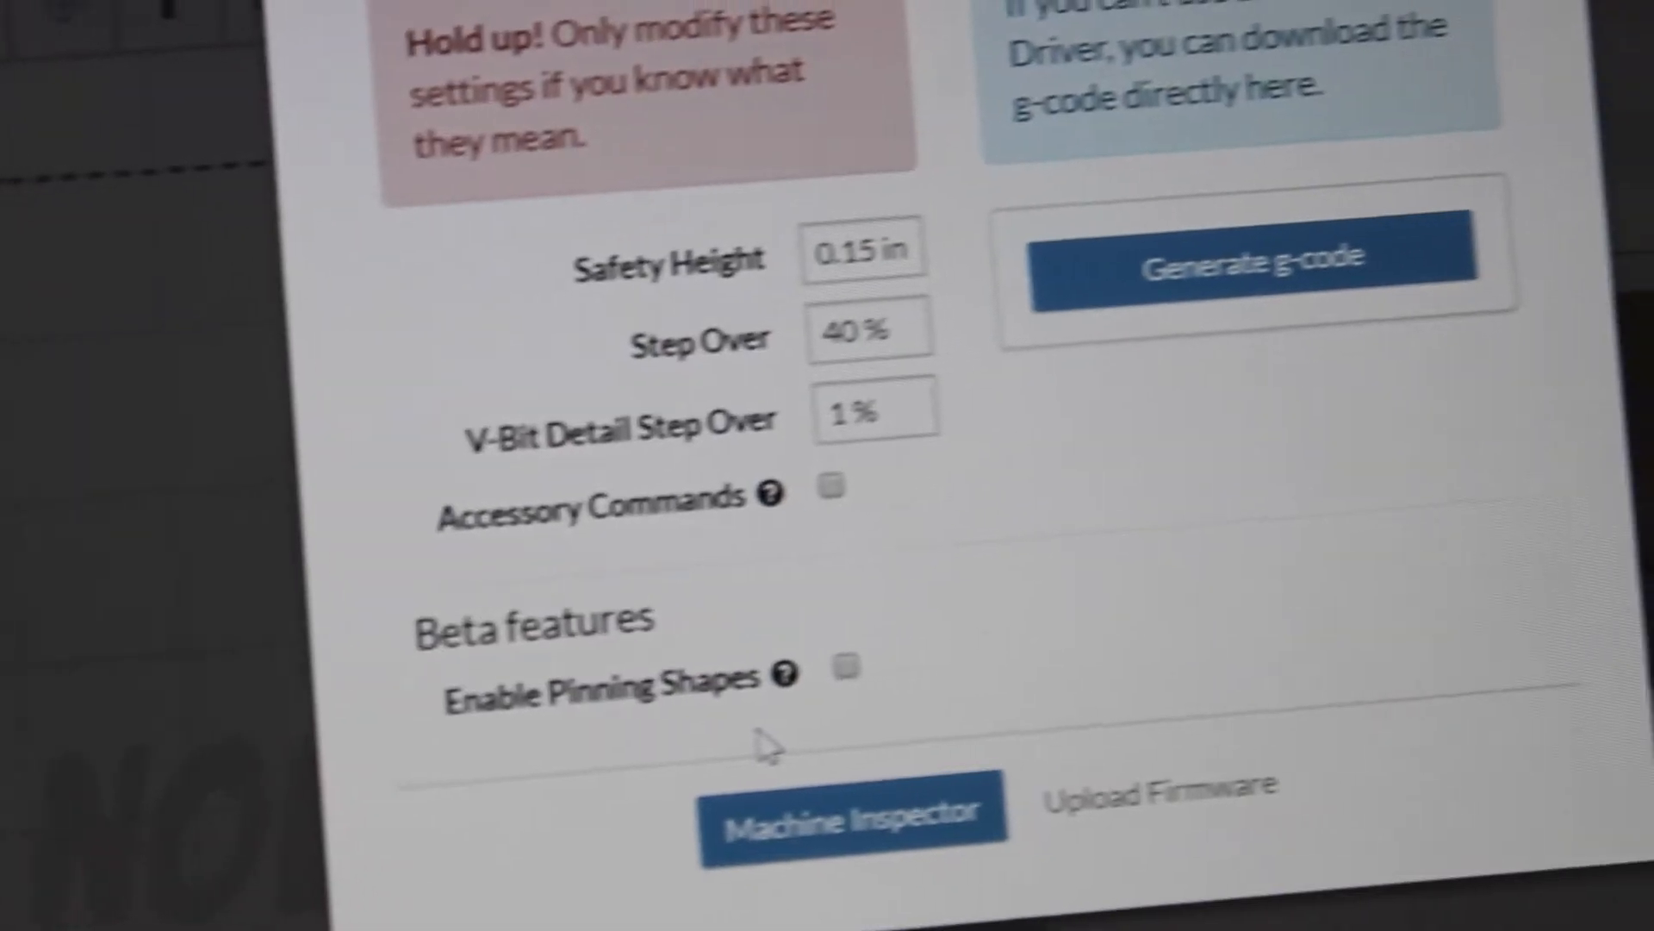
pyautogui.click(1256, 264)
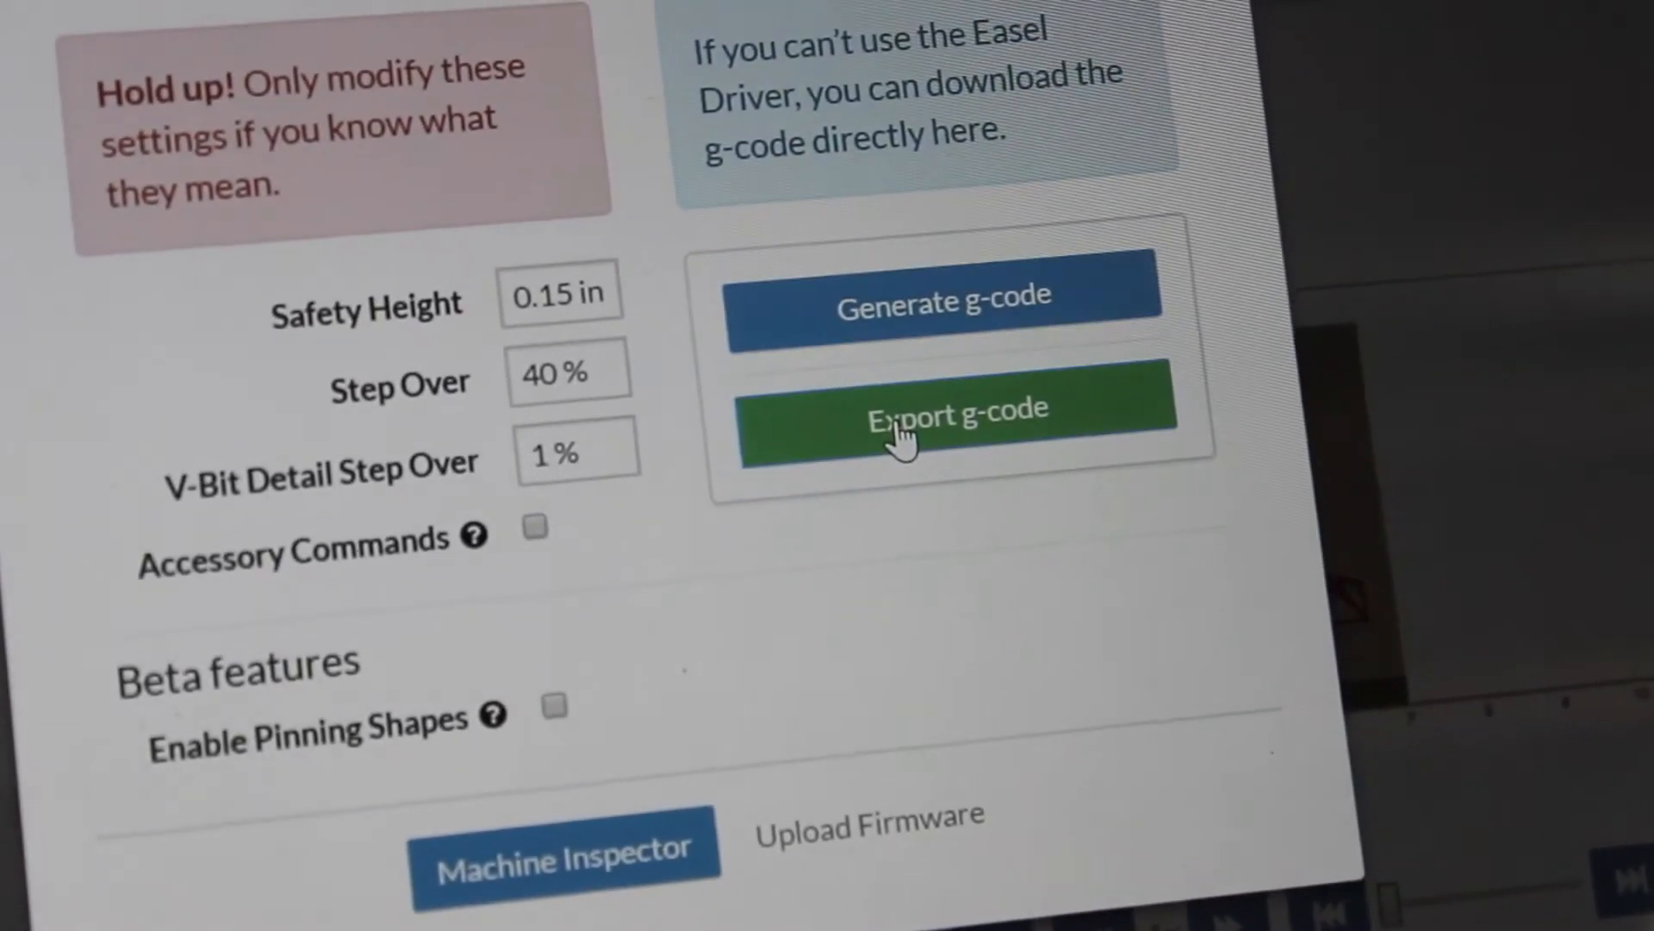
pyautogui.click(953, 409)
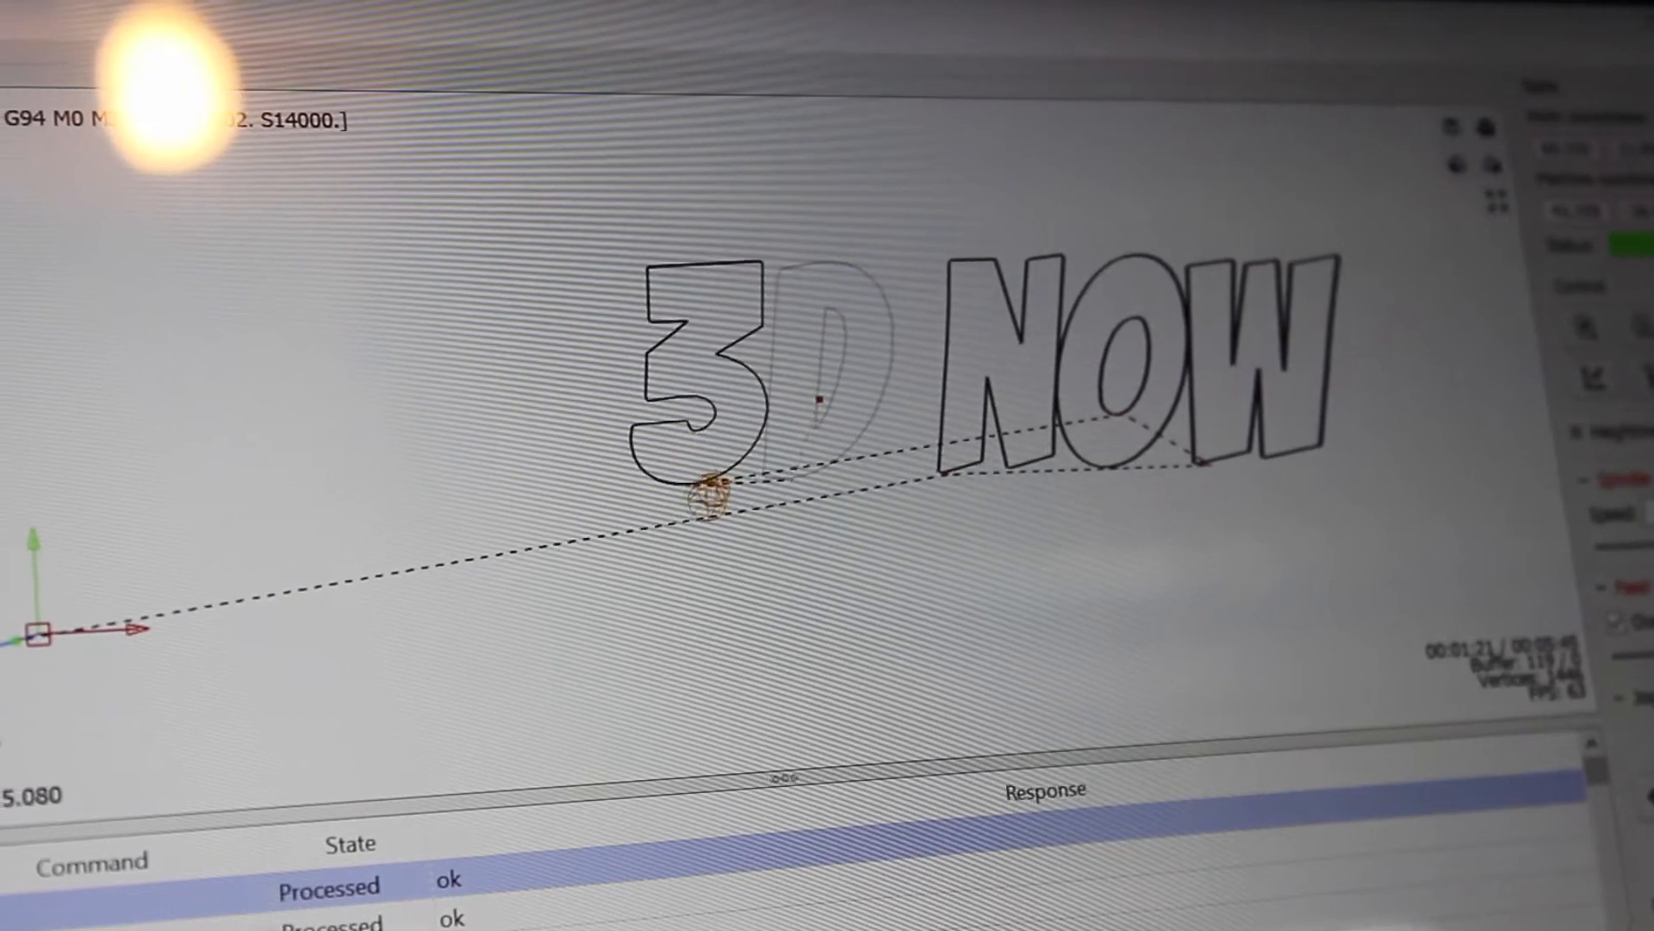